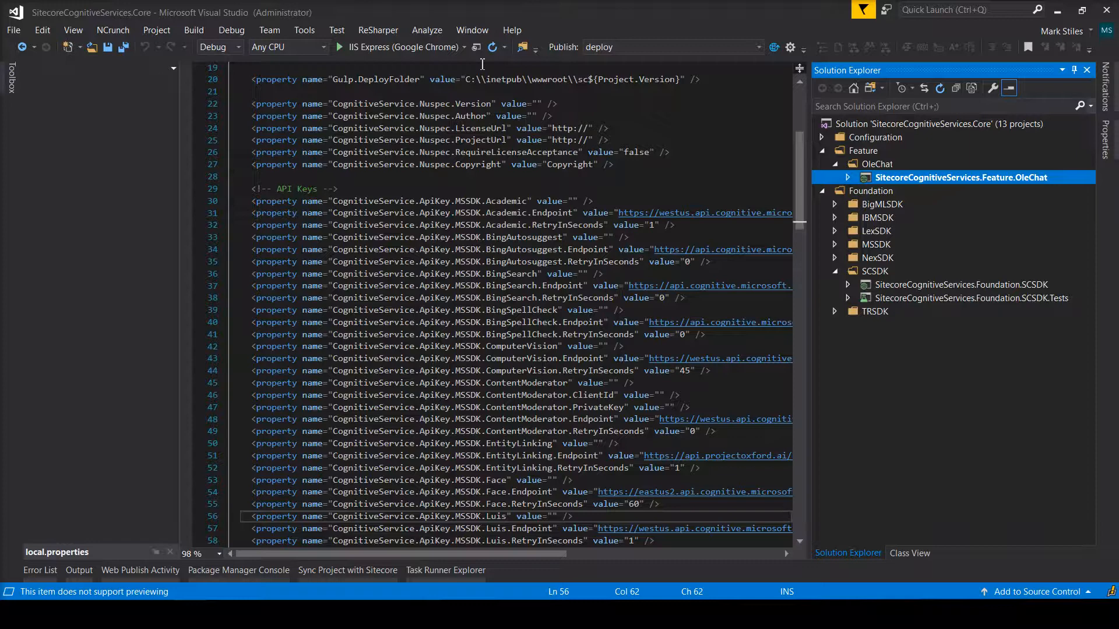
pyautogui.moveTo(400, 97)
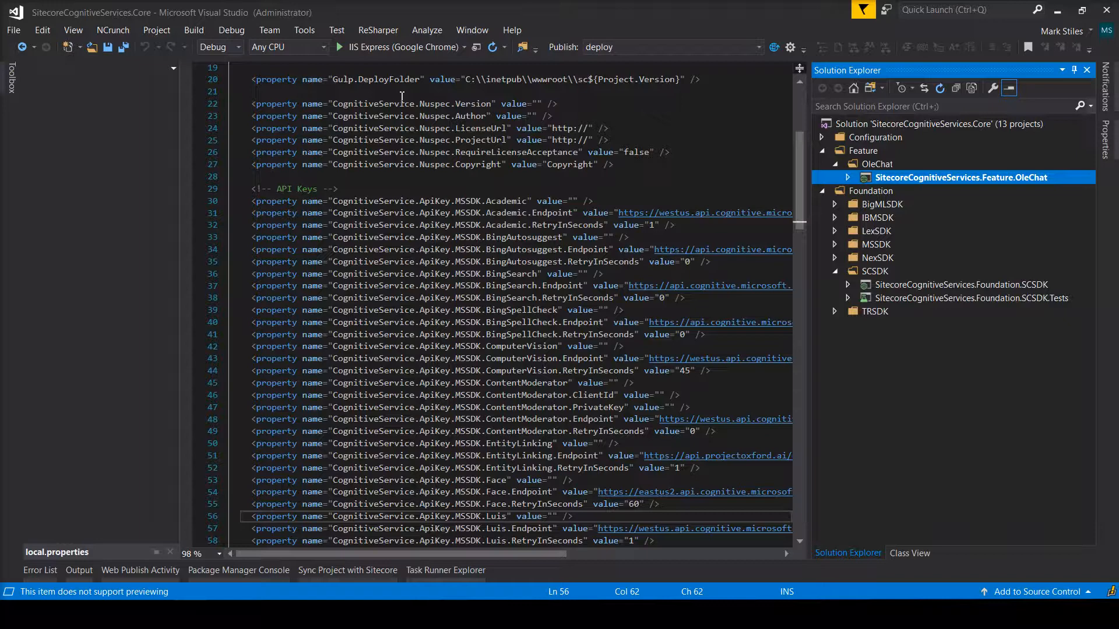
# - Switch from the Core solution's local.properties to the browser with the GitHub repositories
pyautogui.press('alt+tab')
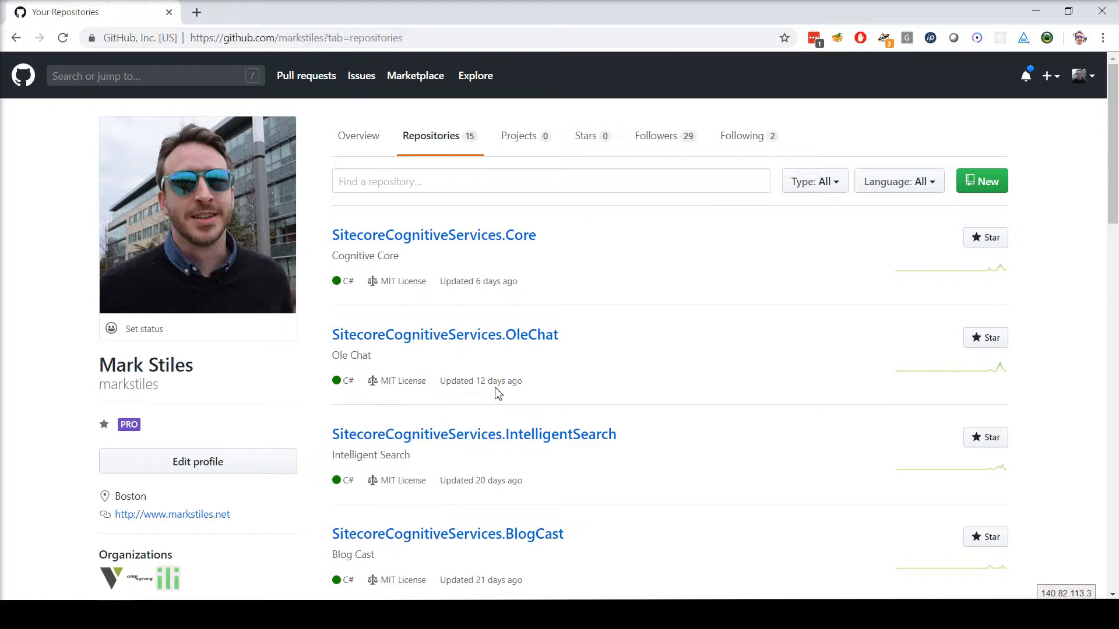
# - Go into the SitecoreCognitiveServices.BlogCast repository to download it as a ZIP
pyautogui.click(448, 534)
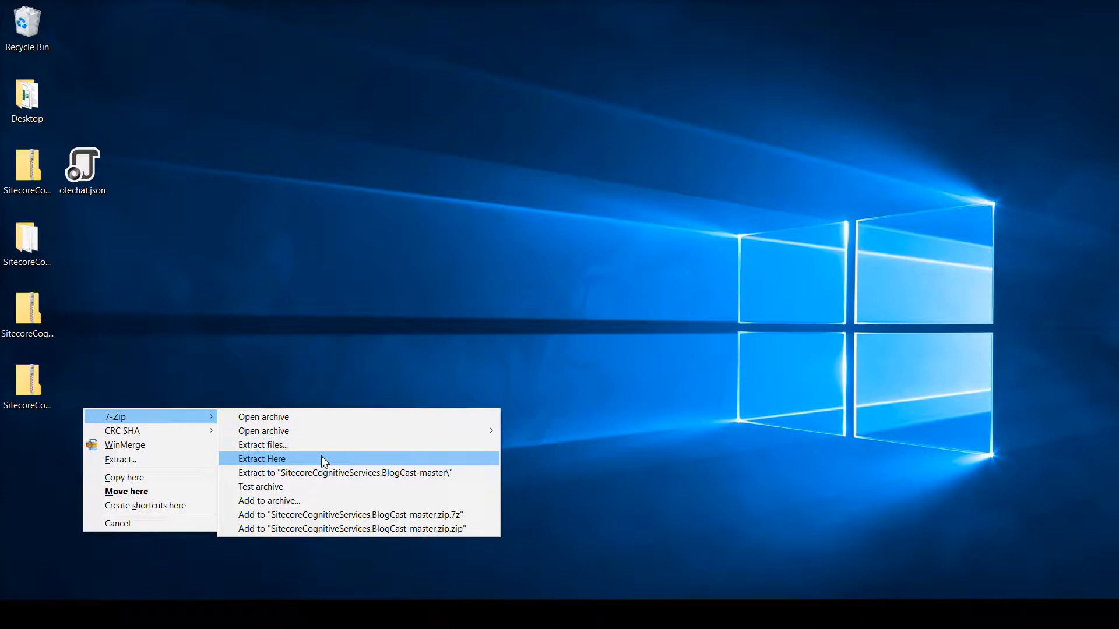
# - Extract SitecoreCognitiveServices.BlogCast-master.zip here on the desktop with 7-Zip
pyautogui.click(262, 459)
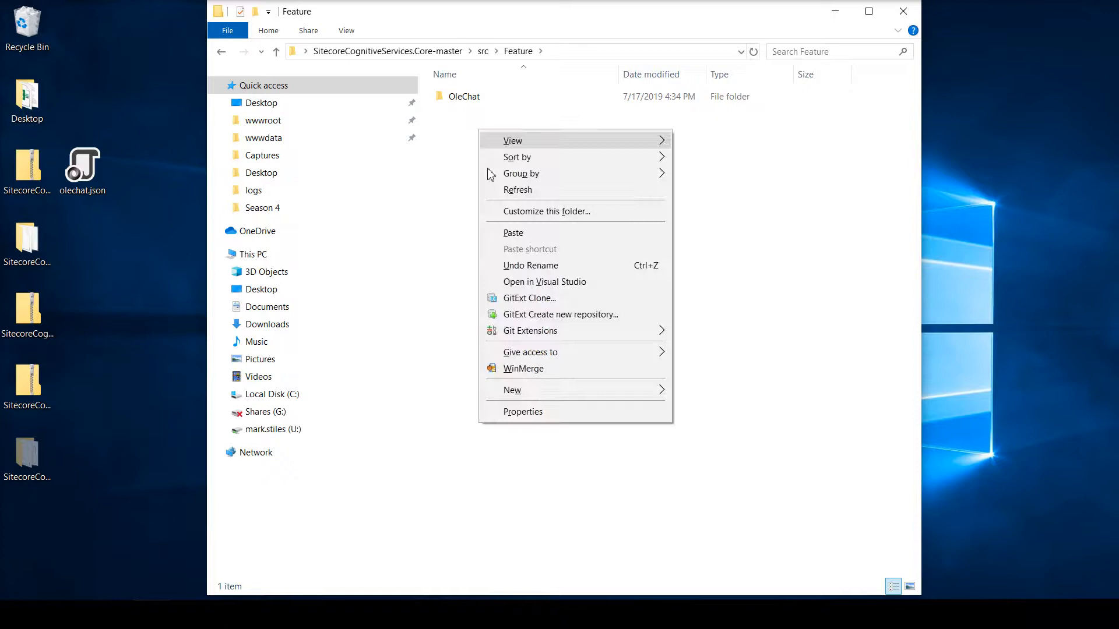
# - Paste the extracted BlogCast feature into Core-master\src\Feature beside OleChat
pyautogui.click(513, 233)
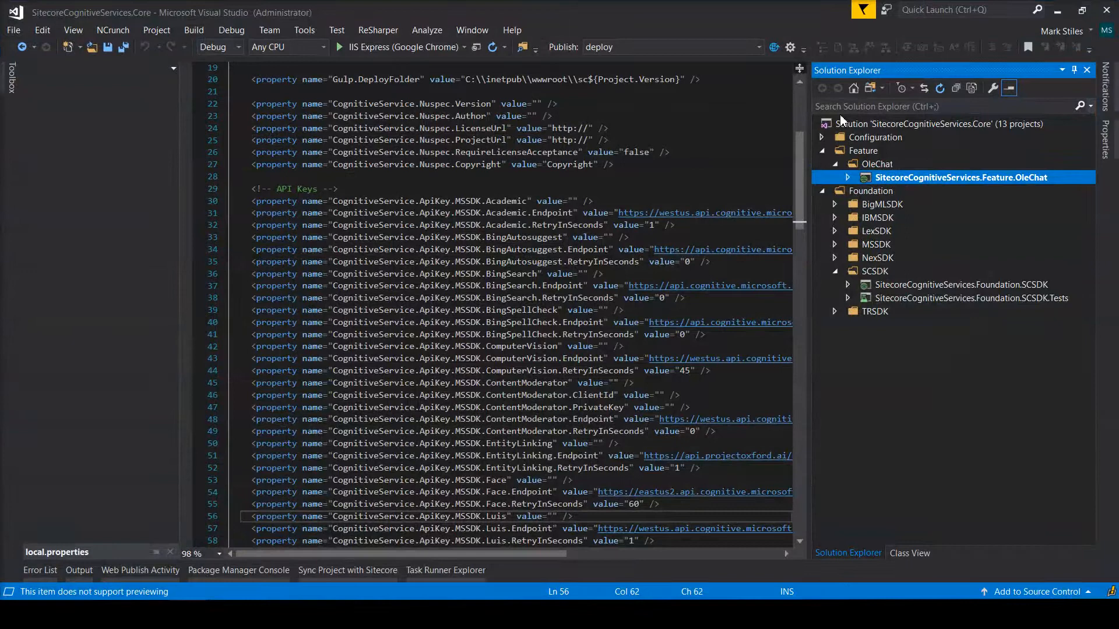
# - Add a BlogCast solution folder and bring in the existing SitecoreCognitiveServices.Feature.BlogCast project
pyautogui.rightClick(863, 150)
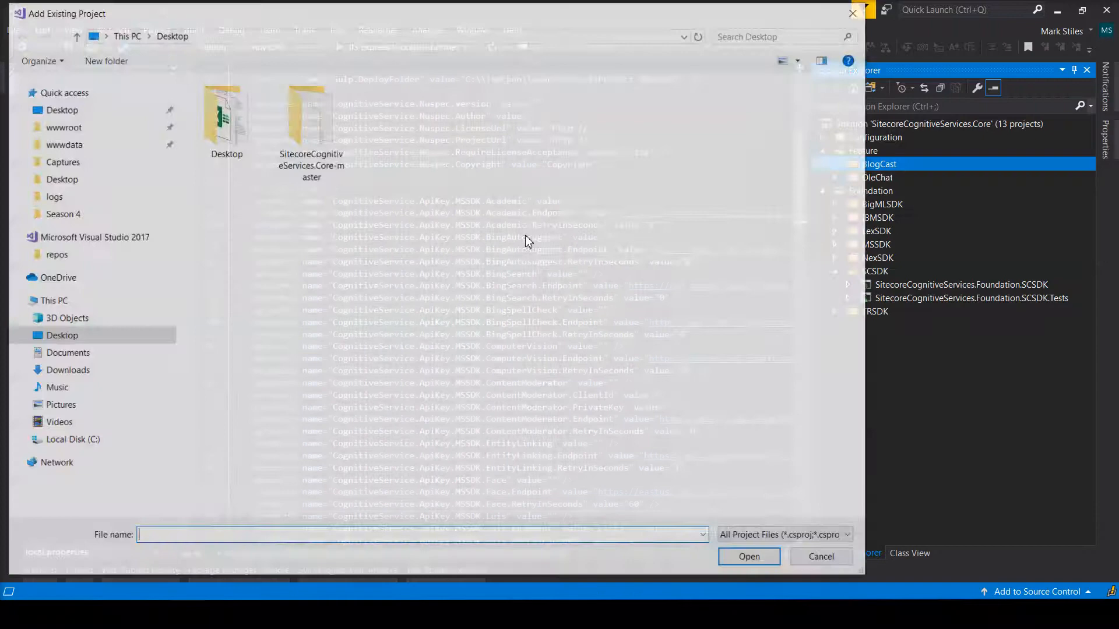
pyautogui.doubleClick(310, 129)
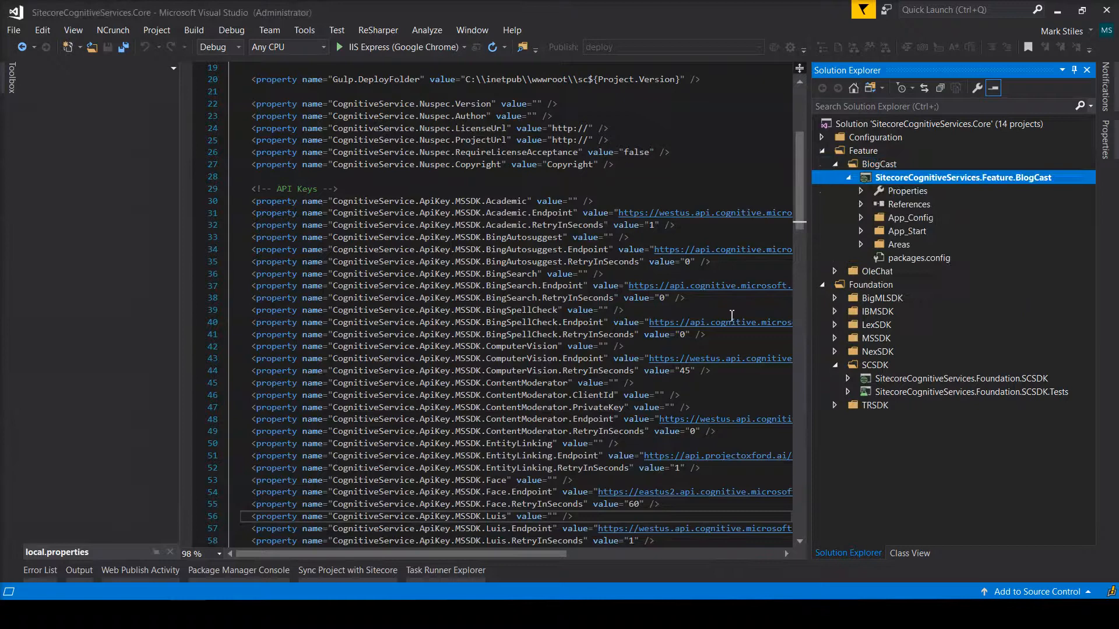
pyautogui.click(849, 177)
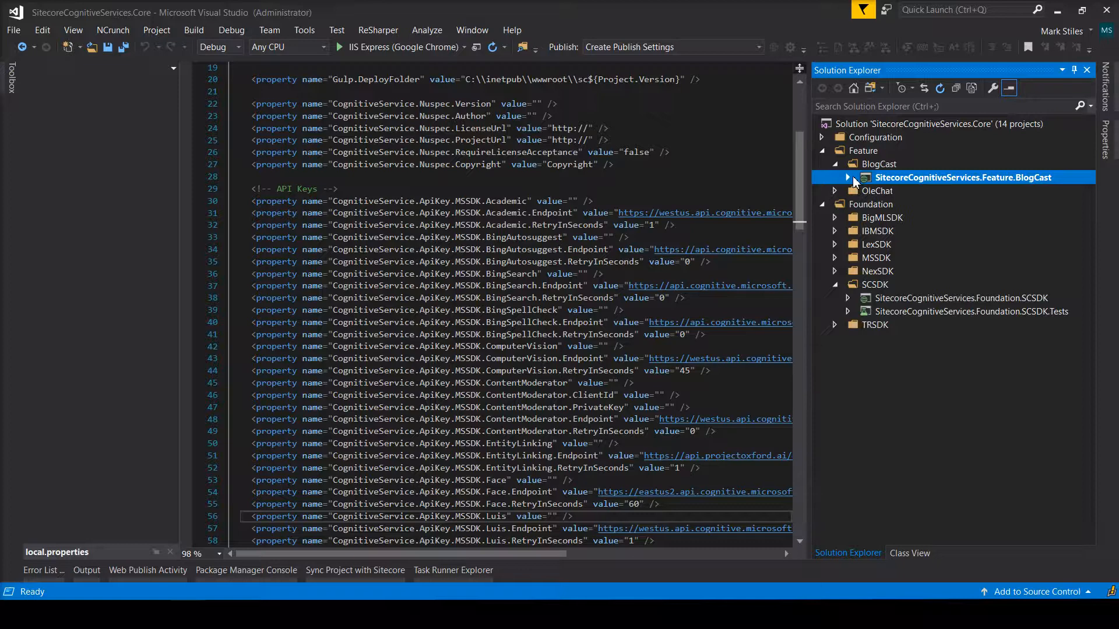
pyautogui.click(833, 190)
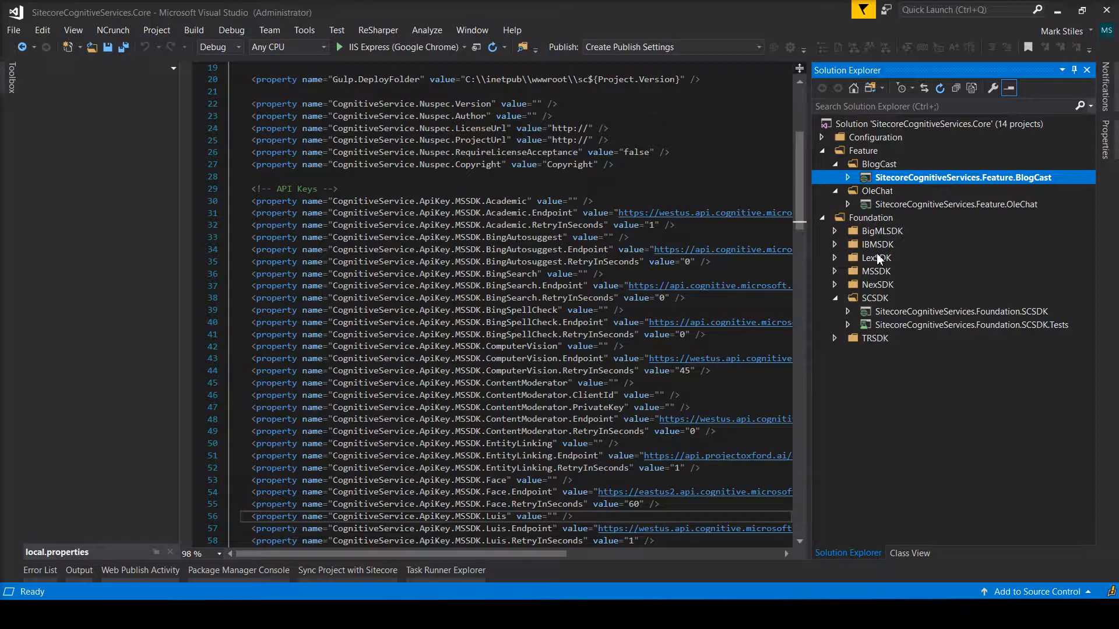
pyautogui.click(965, 312)
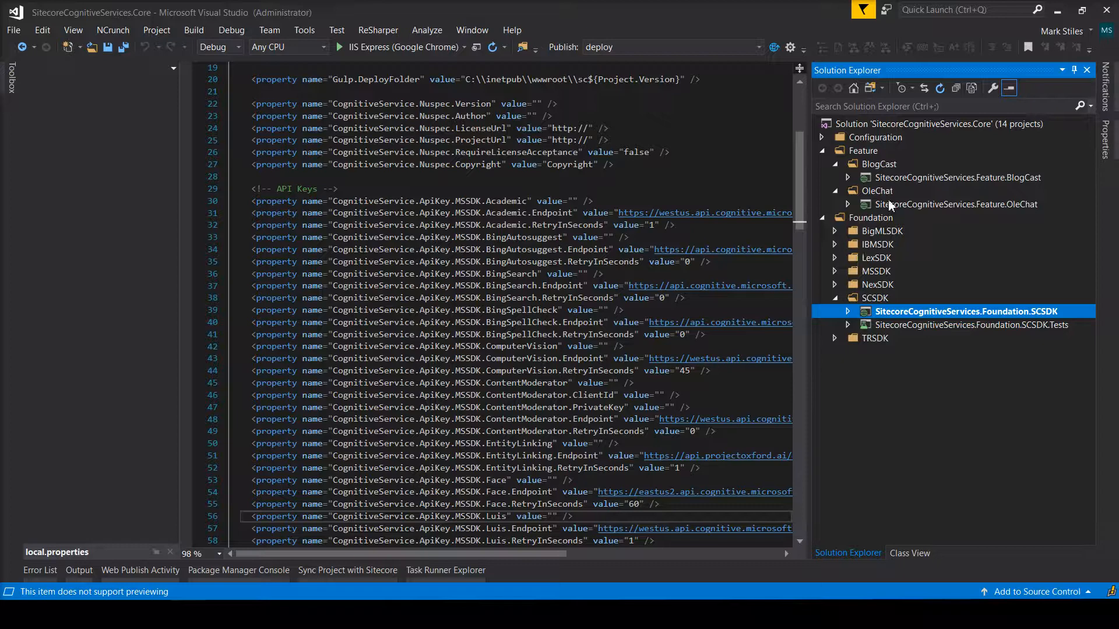
pyautogui.click(848, 177)
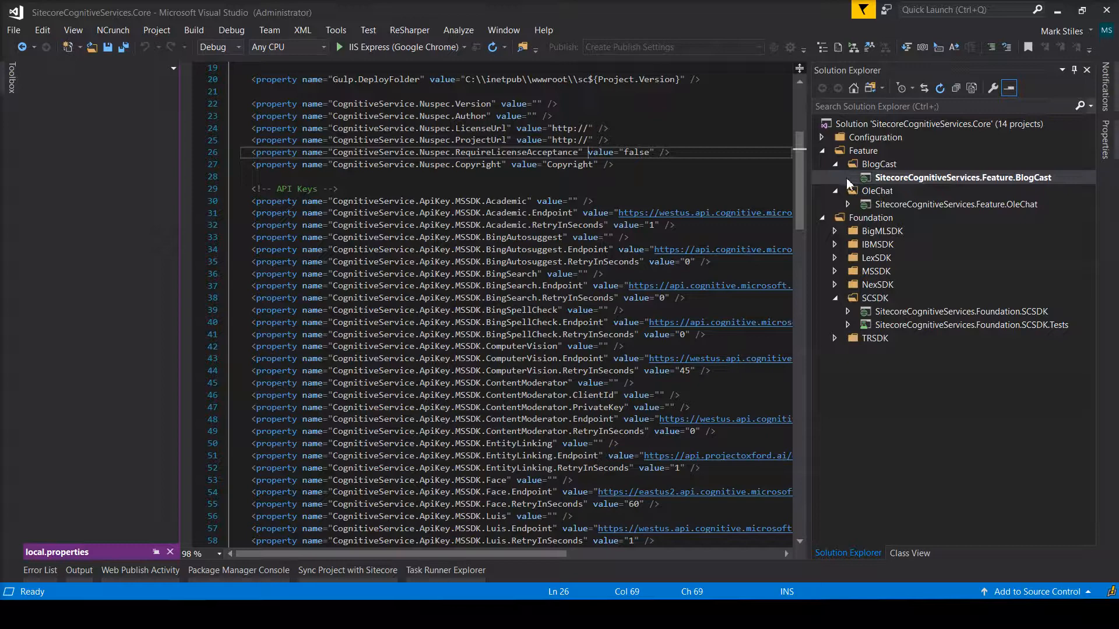
# - Publish the BlogCast project to sc825.local using the deploy profile
pyautogui.click(964, 177)
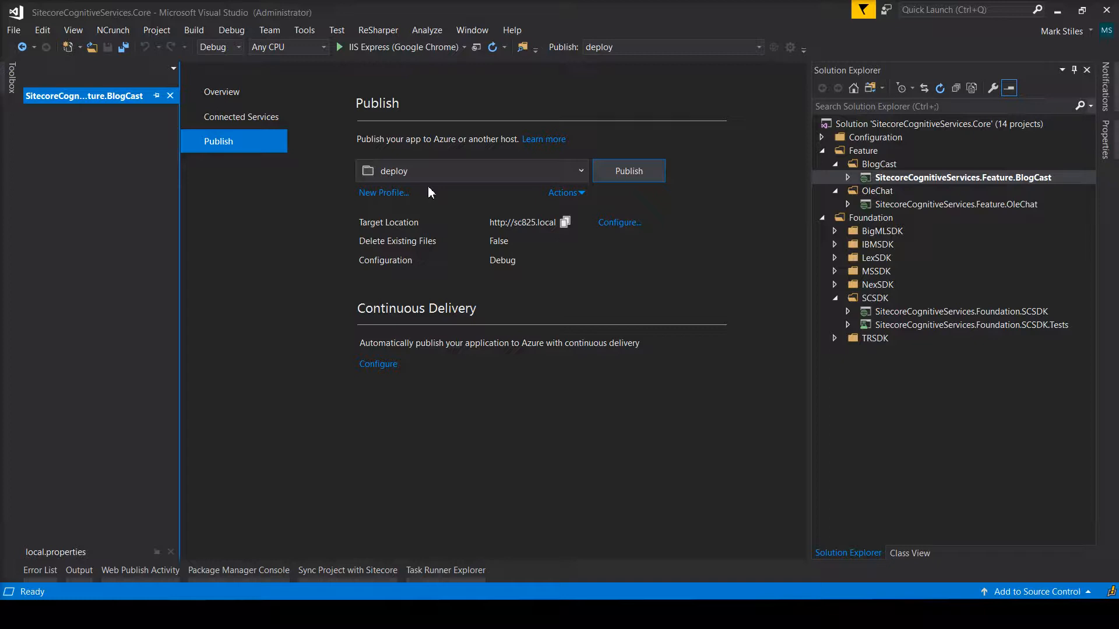
pyautogui.click(628, 170)
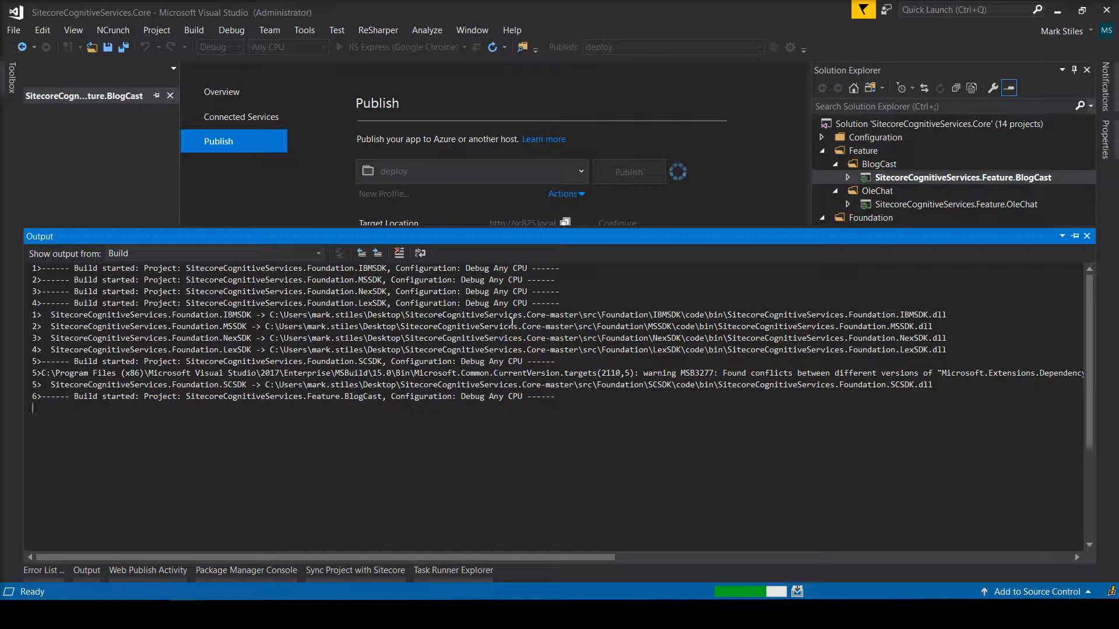
pyautogui.click(627, 171)
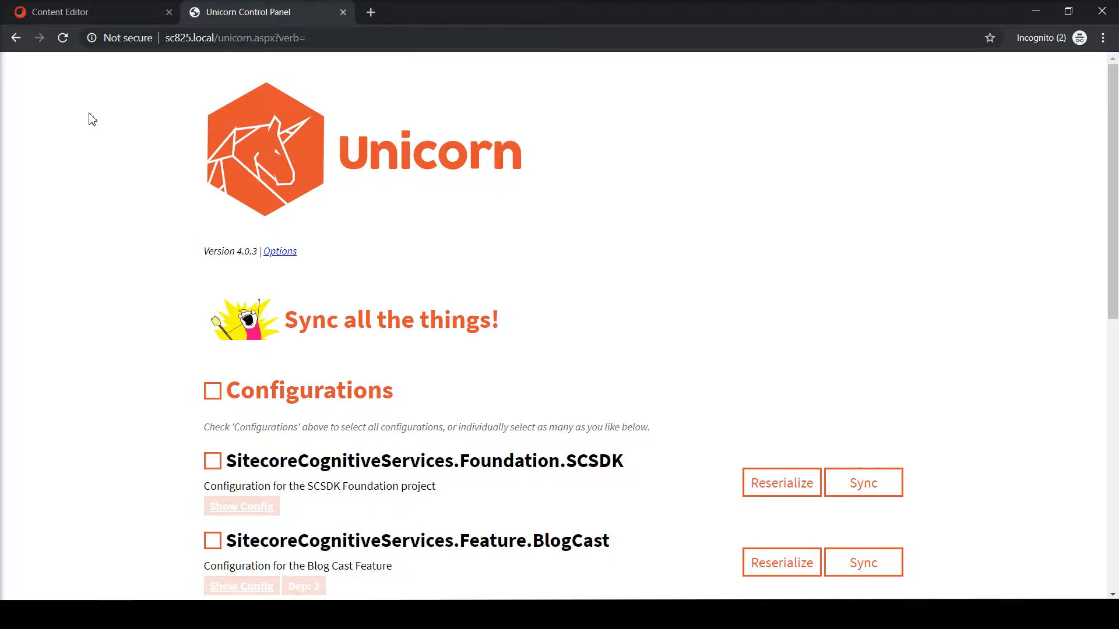
# - Sync the SitecoreCognitiveServices.Feature.BlogCast Unicorn configuration, then move to the Content Editor
pyautogui.click(863, 562)
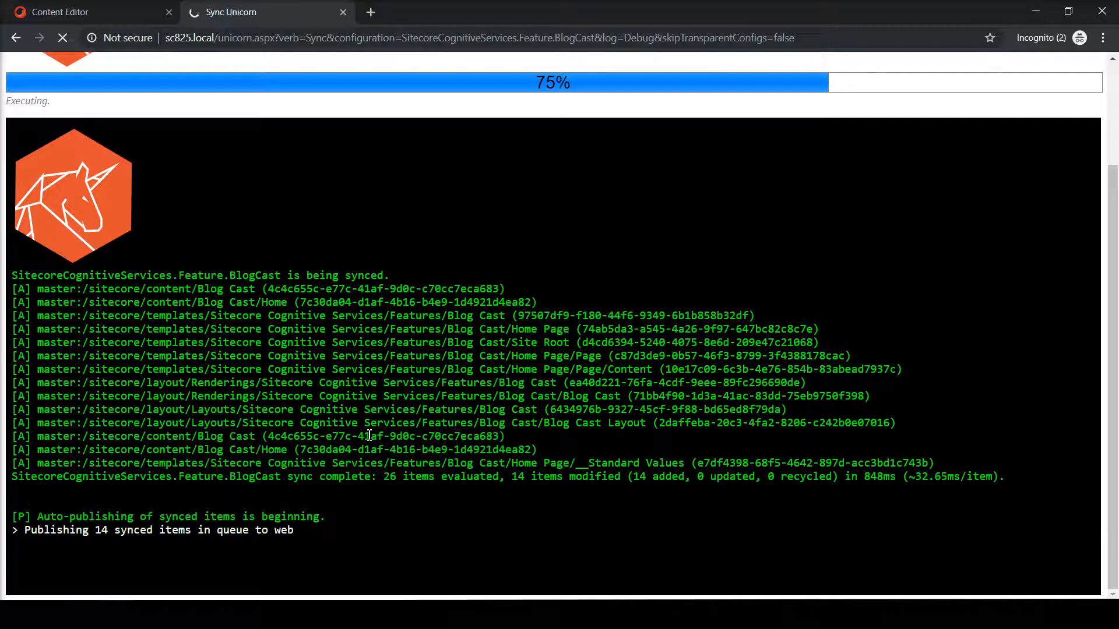
pyautogui.click(89, 12)
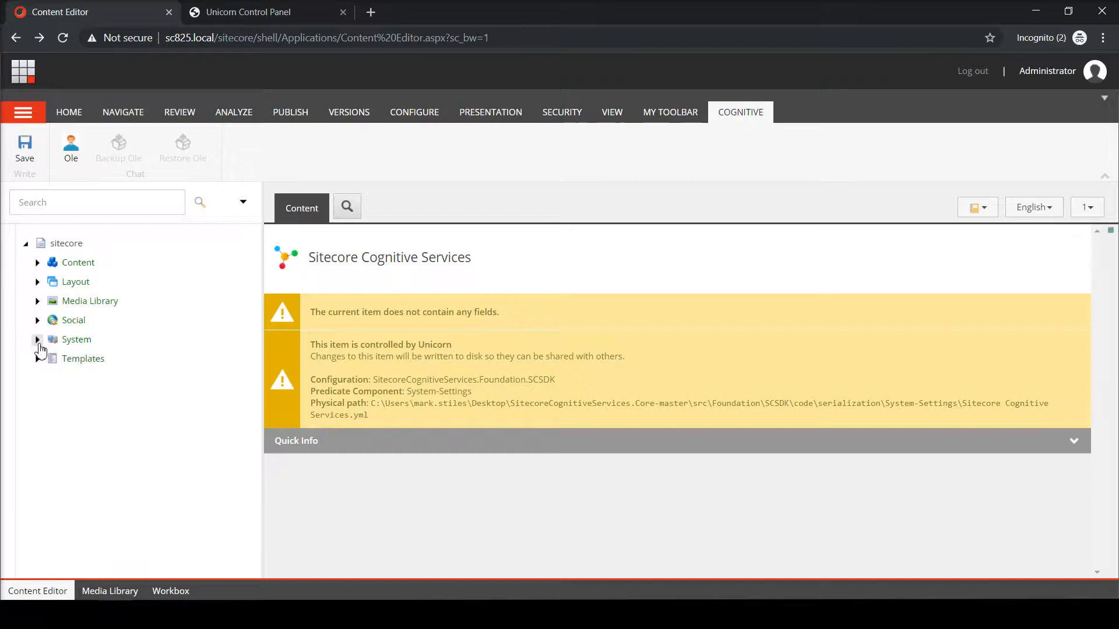
# - Expand System > Modules > Sitecore Cognitive Services and its APIs item in the content tree
pyautogui.click(37, 339)
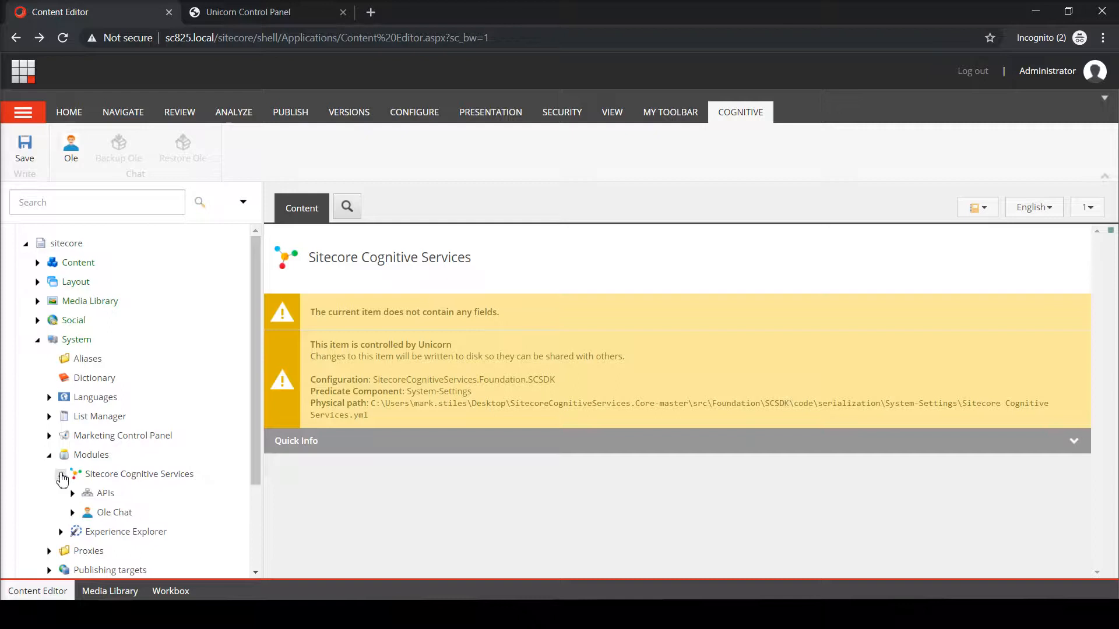
pyautogui.click(62, 475)
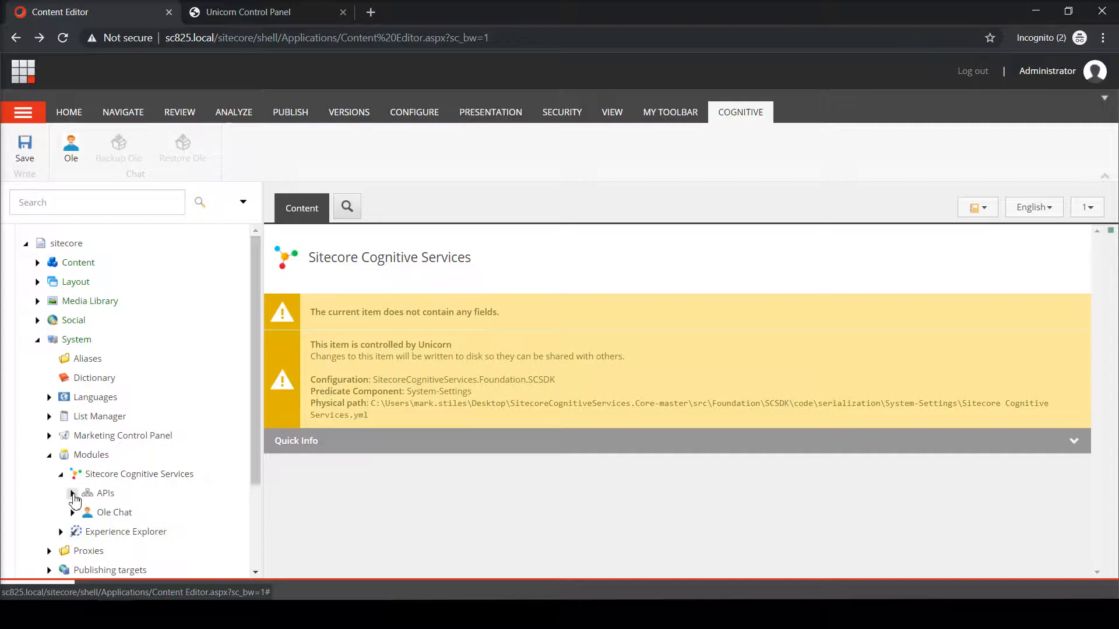
pyautogui.click(37, 263)
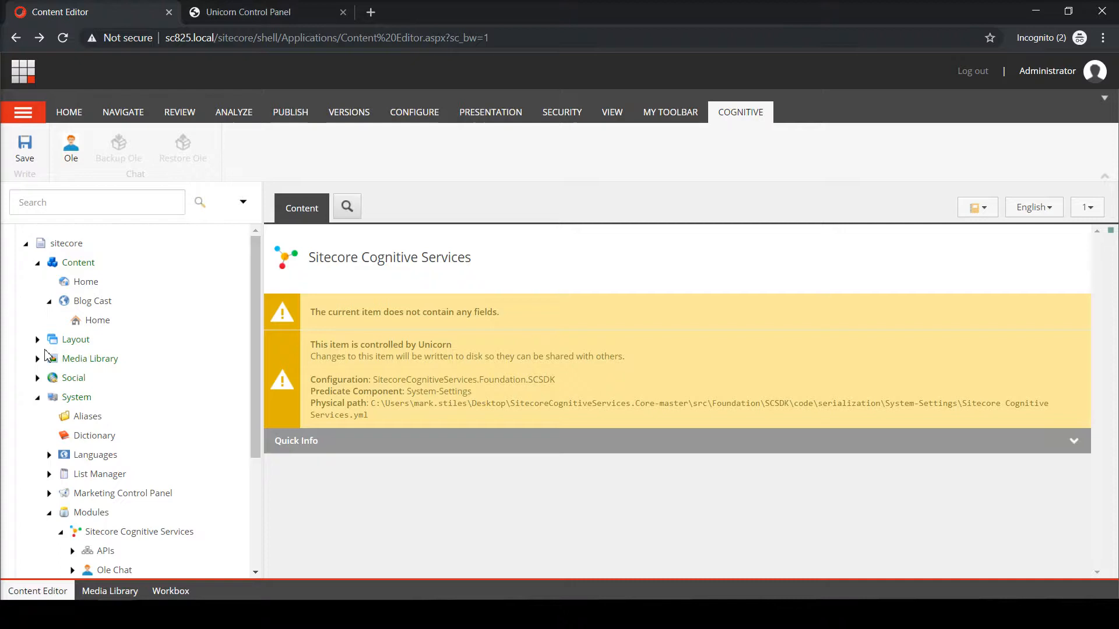
pyautogui.moveTo(40, 439)
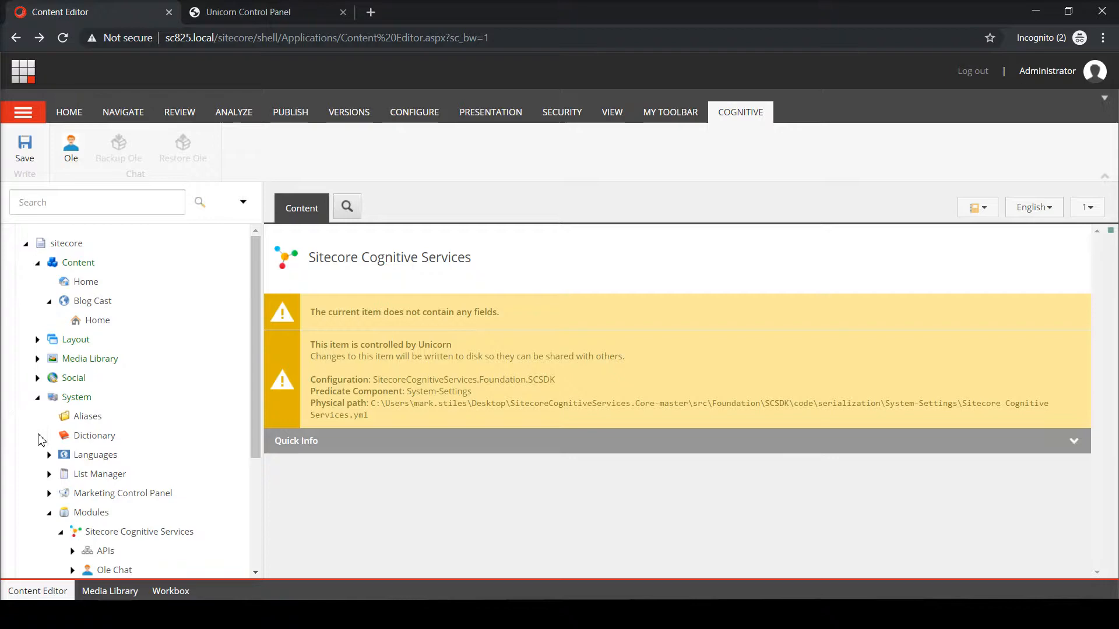
pyautogui.scroll(-3)
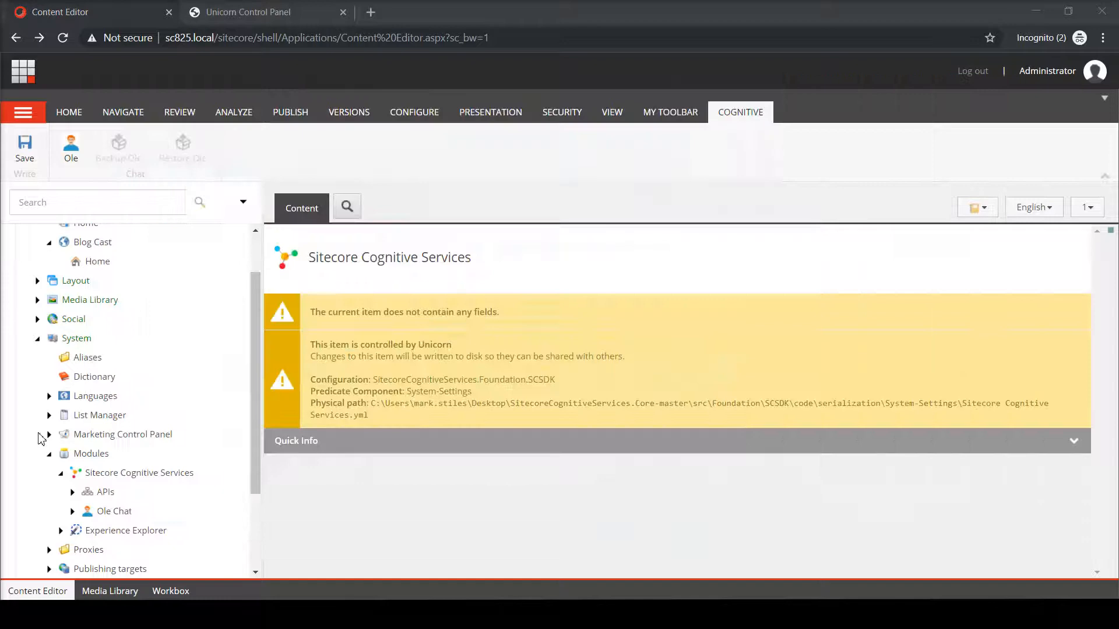
pyautogui.click(267, 12)
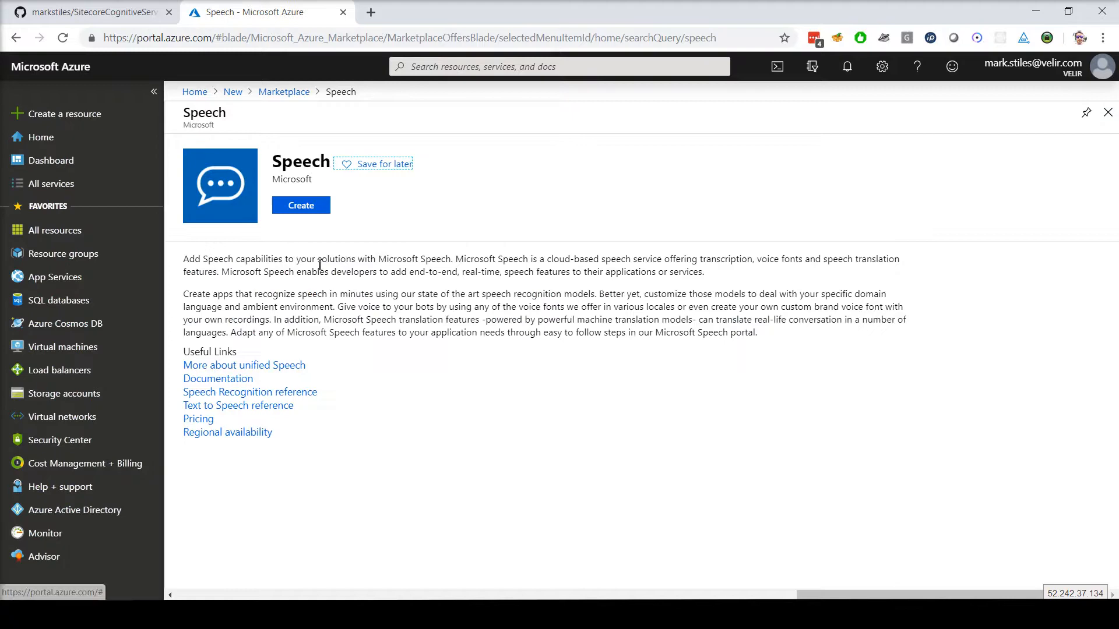
# - Select the Speech offering in the Azure Marketplace results
pyautogui.click(300, 205)
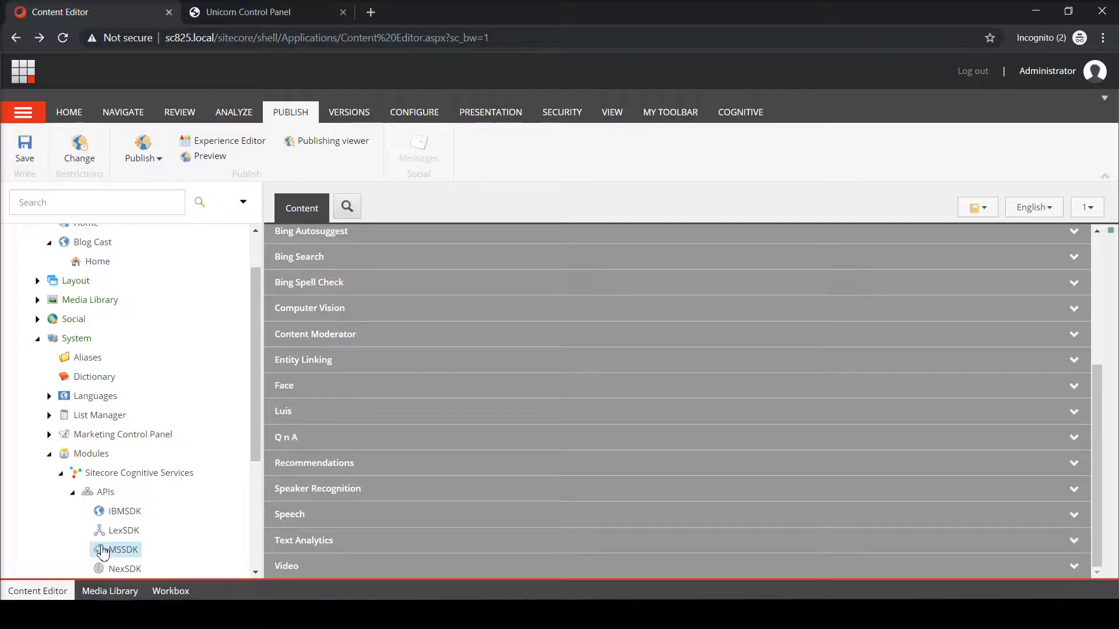
# - Scroll the content tree up to the MSSDK API item under Cognitive Services APIs
pyautogui.scroll(3)
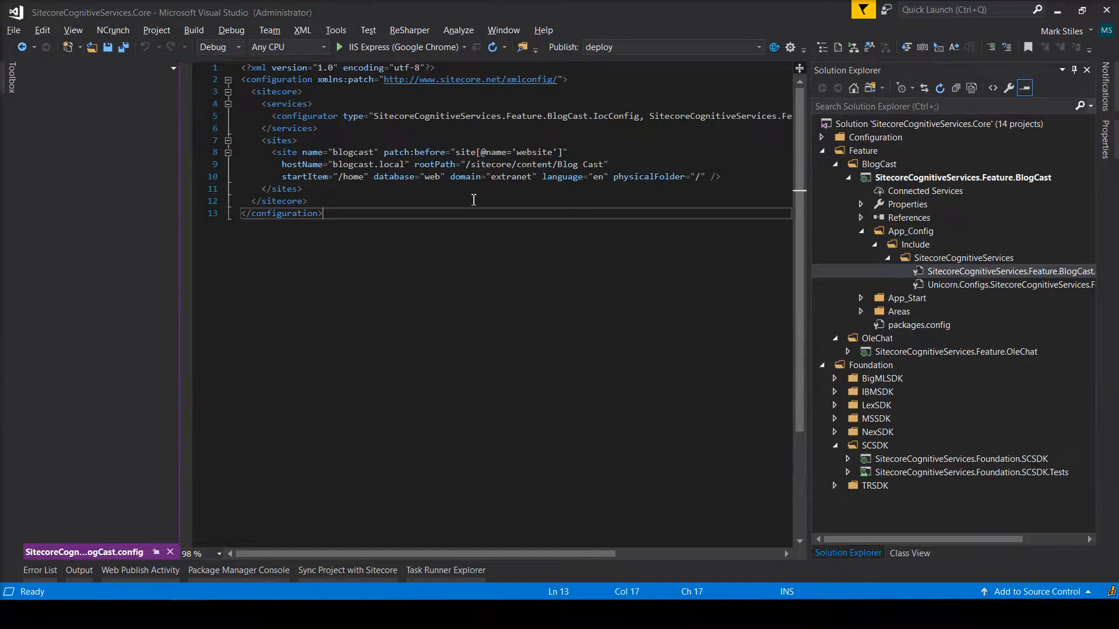
# - Show the SitecoreCognitiveServices.Feature.BlogCast.config defining the blogcast site with host blogcast.local
pyautogui.click(1009, 272)
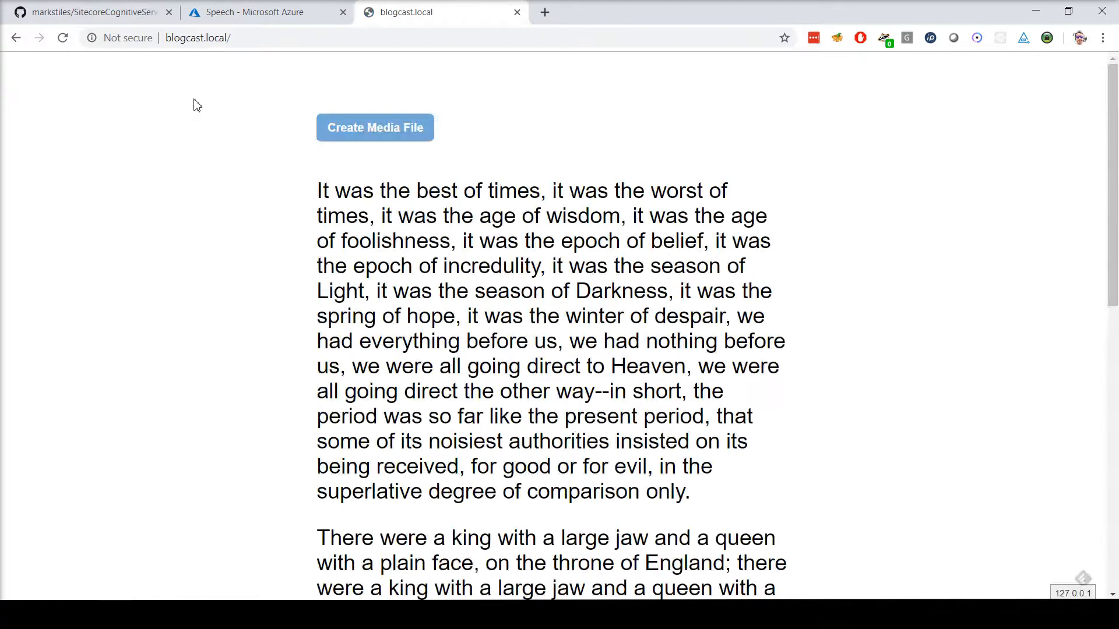
pyautogui.moveTo(354, 140)
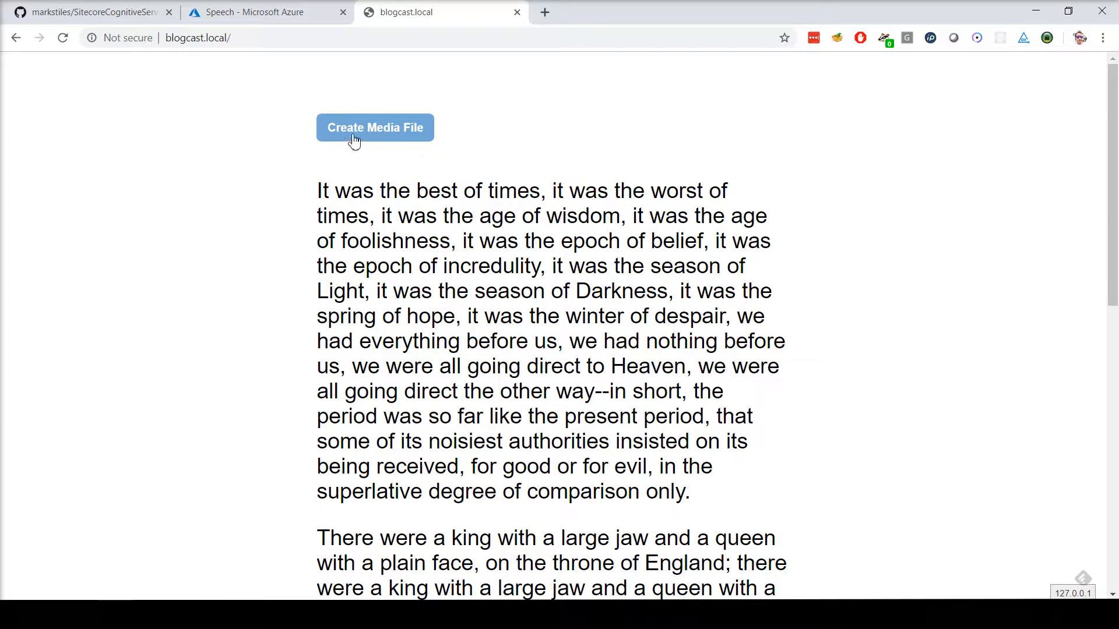
pyautogui.click(374, 129)
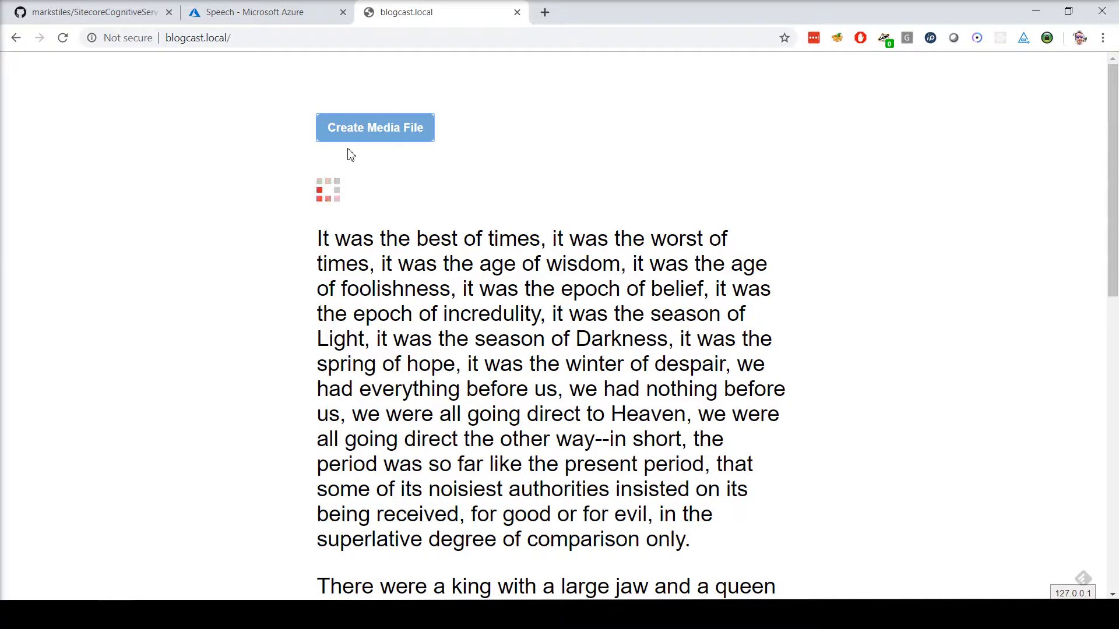
pyautogui.click(374, 127)
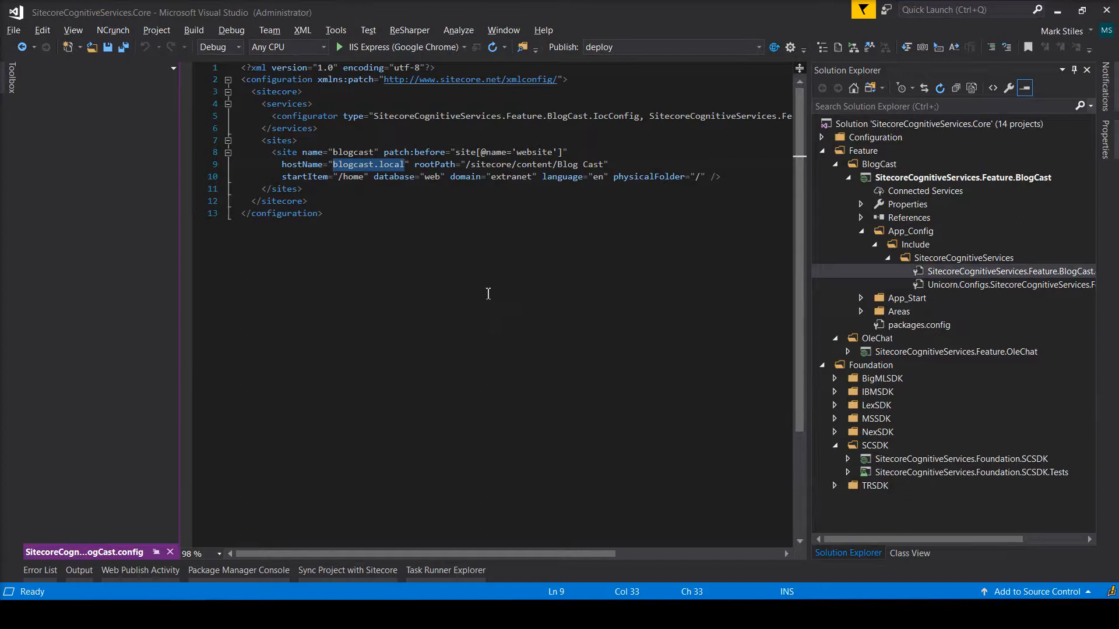
# - Review BlogCast.cshtml under Views/BlogCast and the BlogCast .js file with its media-file post handlers
pyautogui.click(899, 311)
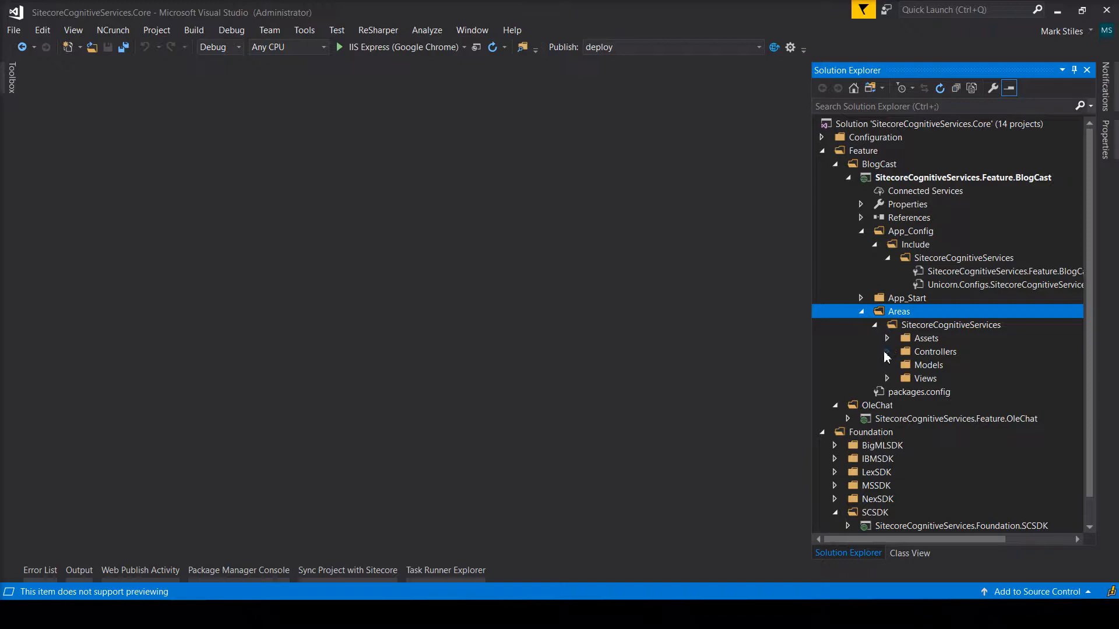
pyautogui.doubleClick(970, 418)
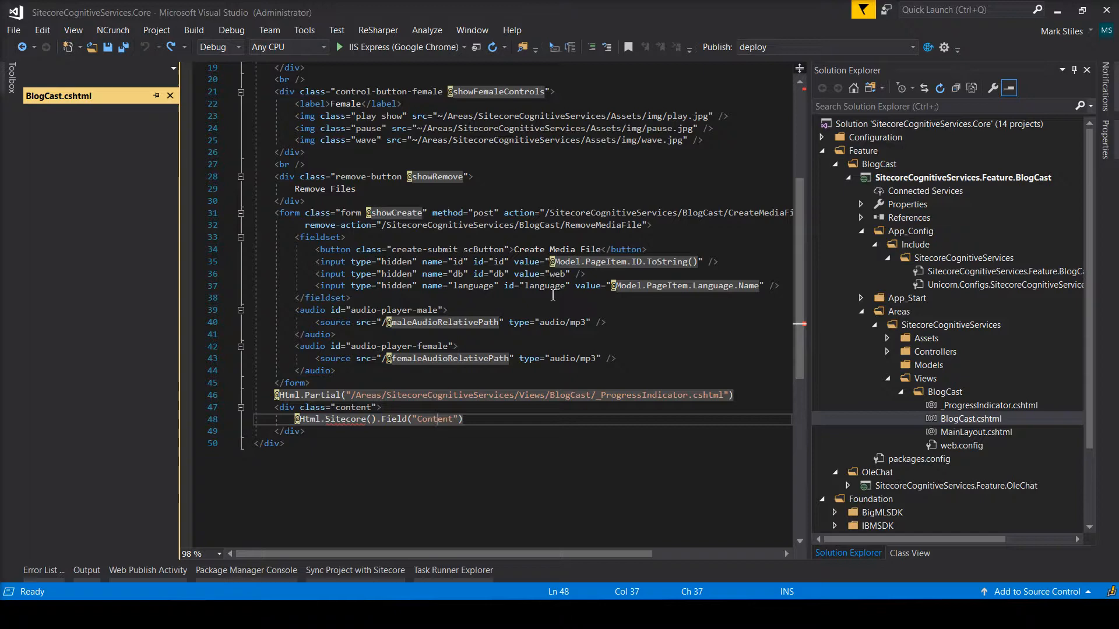
pyautogui.doubleClick(1010, 391)
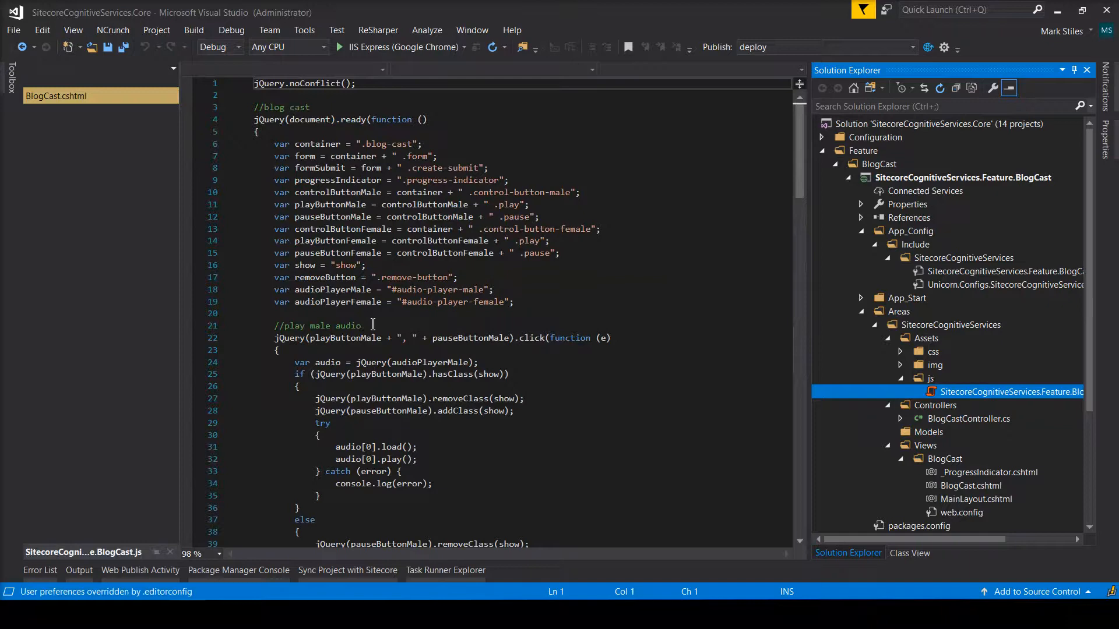
pyautogui.click(969, 419)
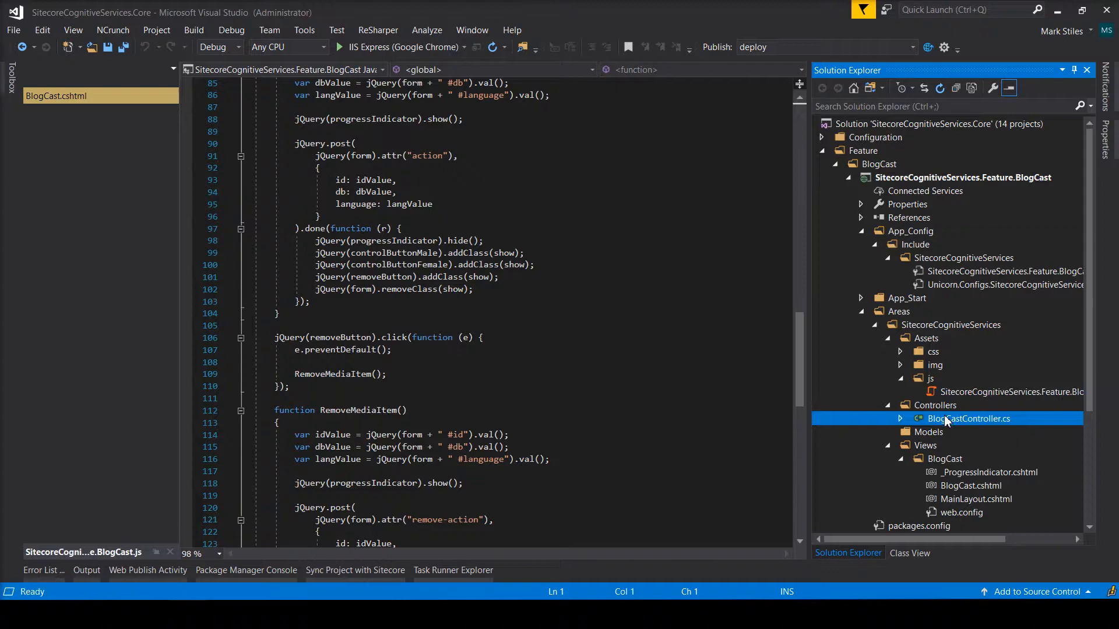
# - Review BlogCastController.cs and its CreateMediaFile and RemoveMediaFile actions that generate and delete audio files
pyautogui.doubleClick(968, 419)
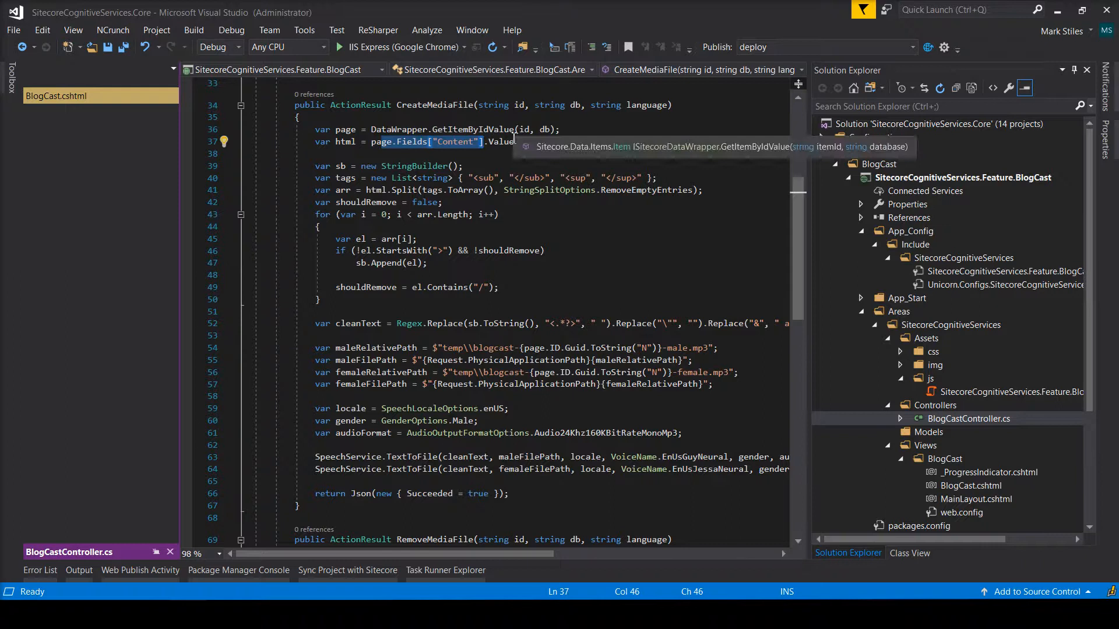
pyautogui.click(371, 214)
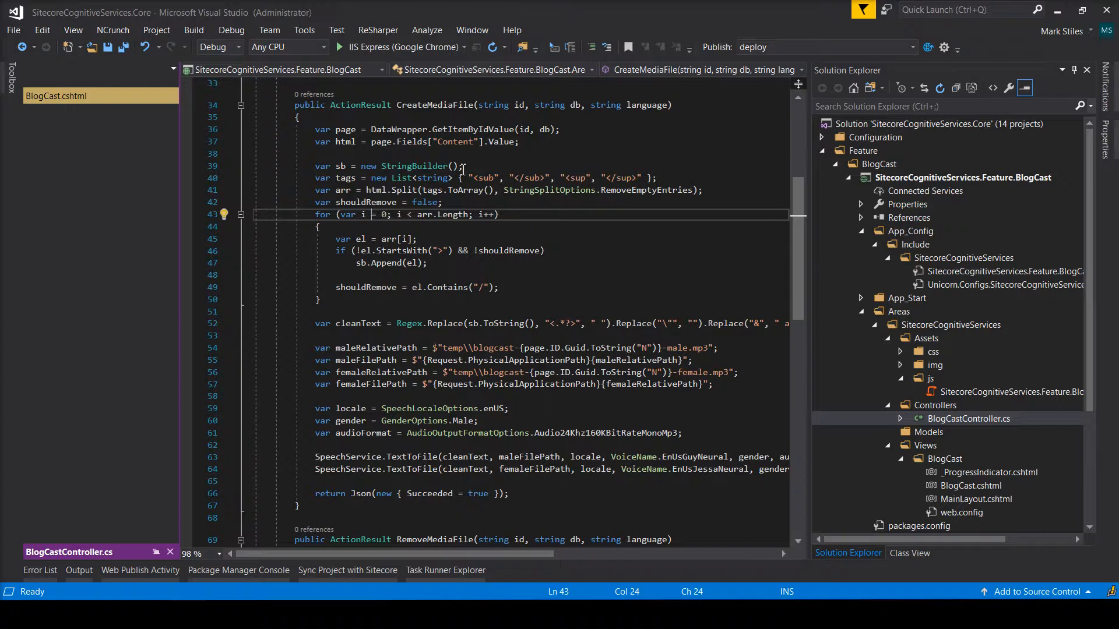
pyautogui.doubleClick(399, 177)
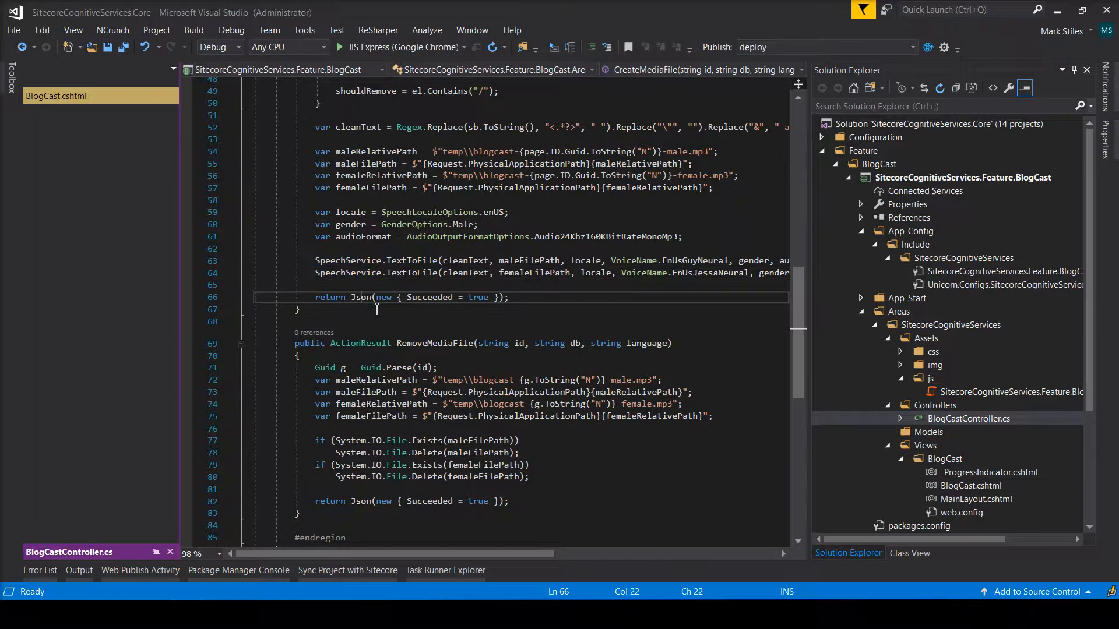
pyautogui.click(618, 151)
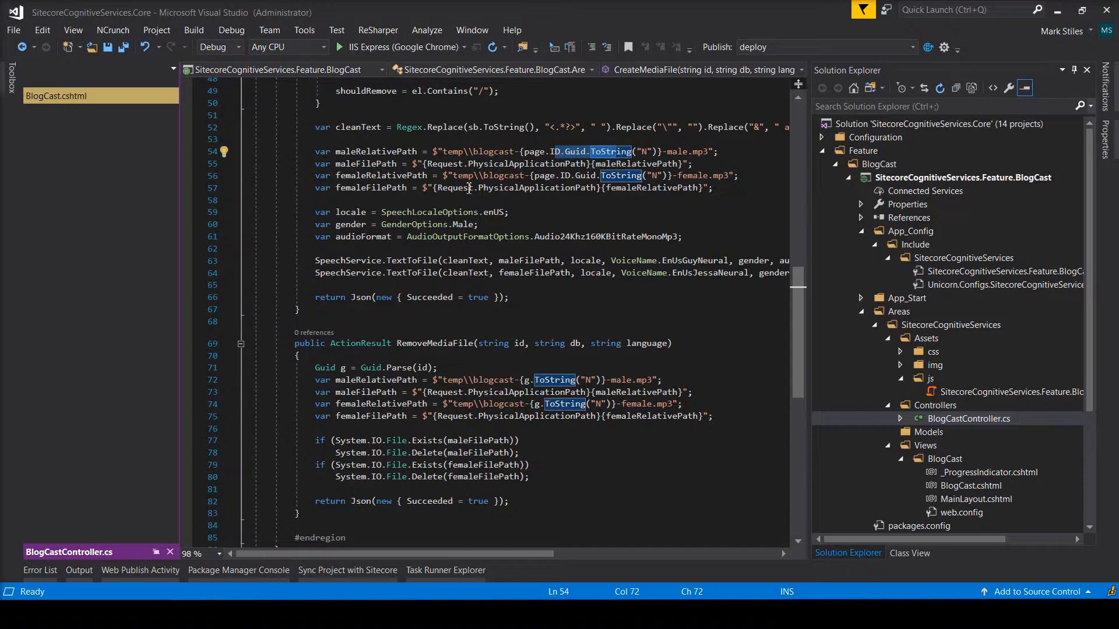